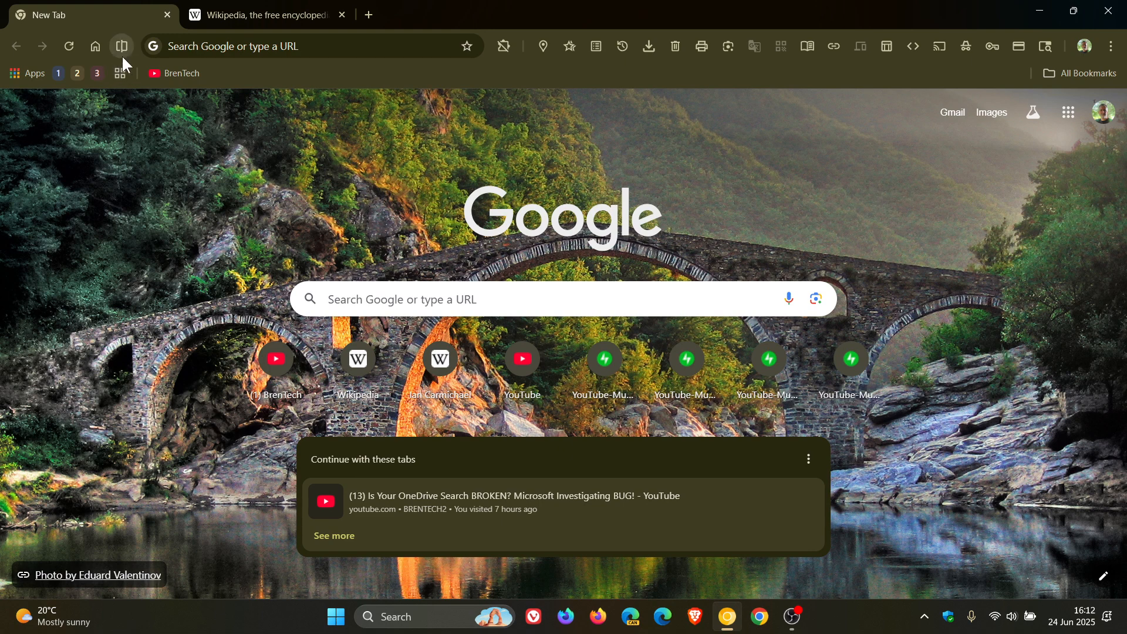
- Start a split view from the toolbar, close it again, and check the Wikipedia tab
{"action": "left_click", "coordinate": [121, 46]}
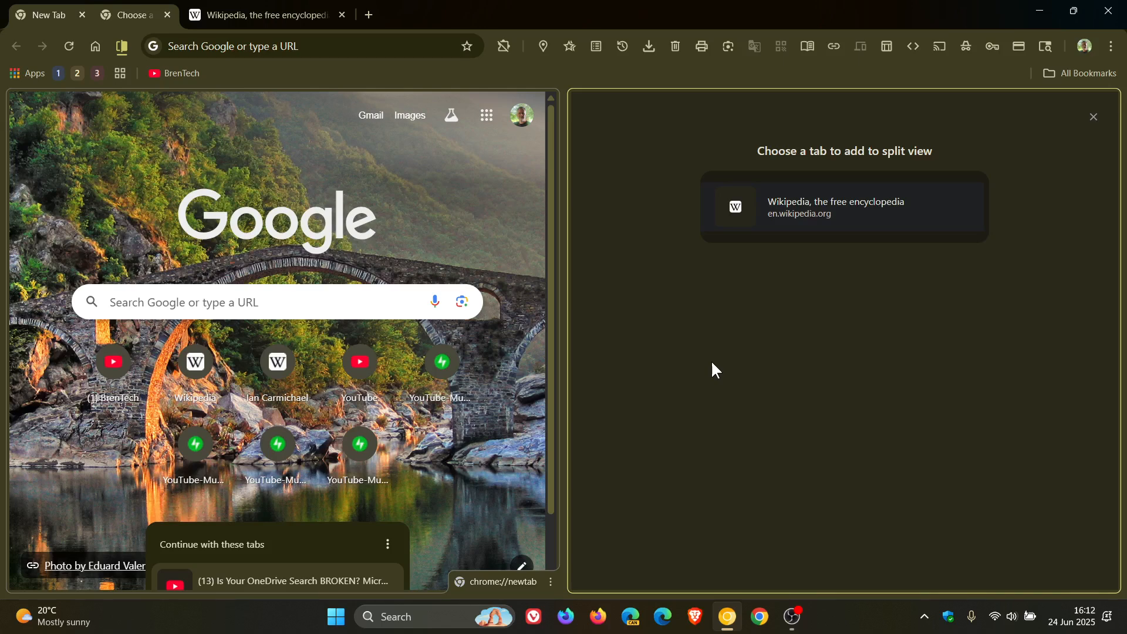
{"action": "mouse_move", "coordinate": [152, 46]}
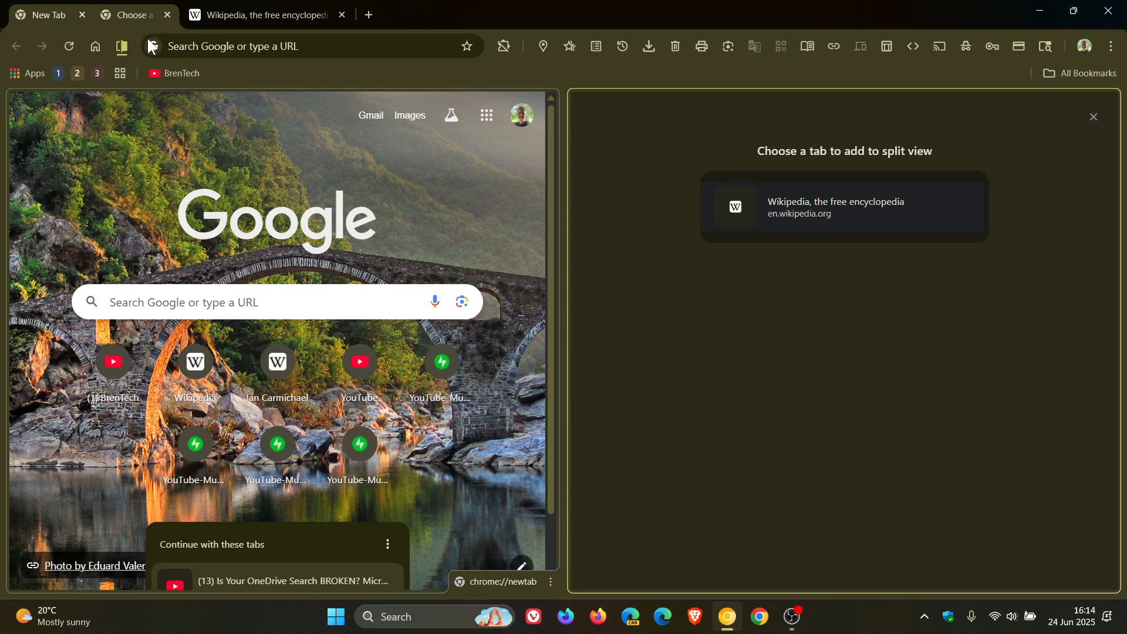
{"action": "left_click", "coordinate": [1093, 116]}
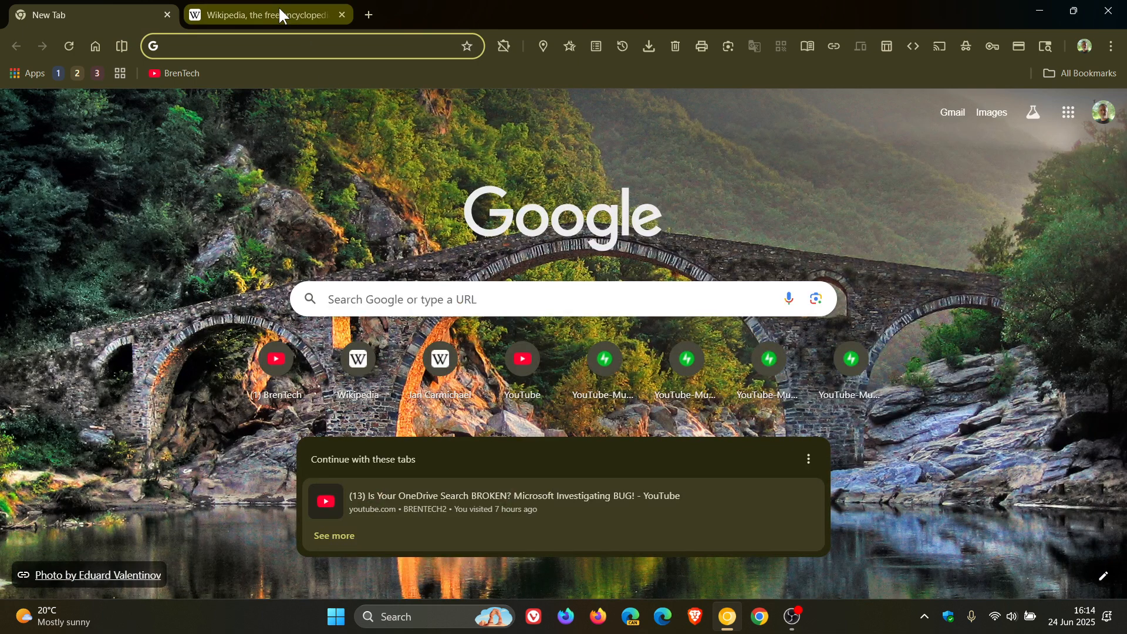
{"action": "left_click", "coordinate": [267, 14]}
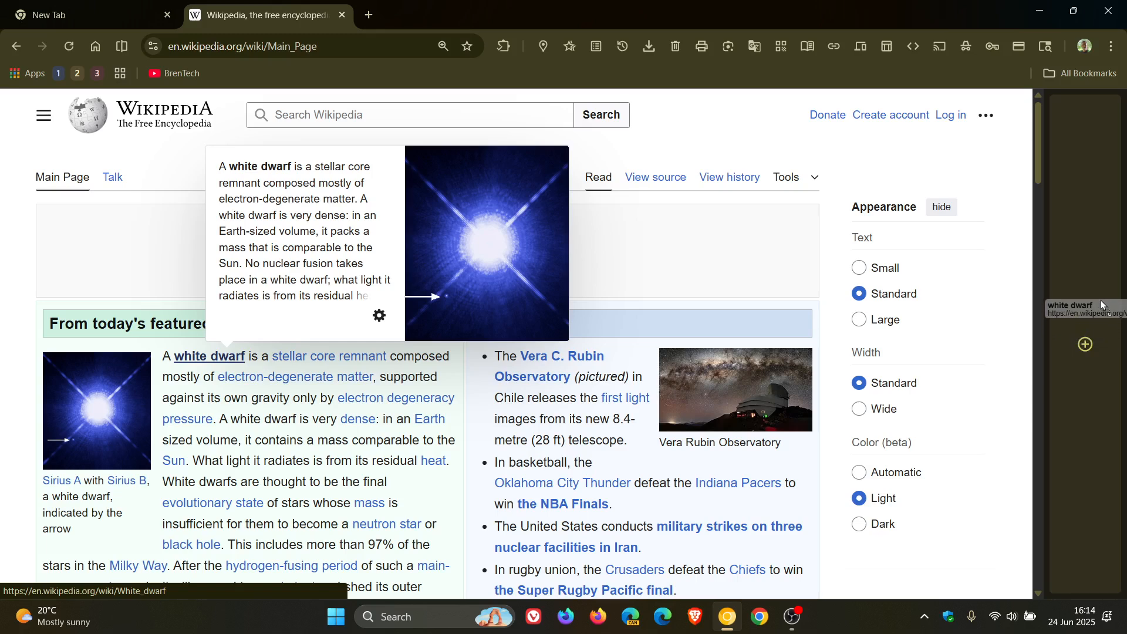
{"action": "mouse_move", "coordinate": [1102, 227]}
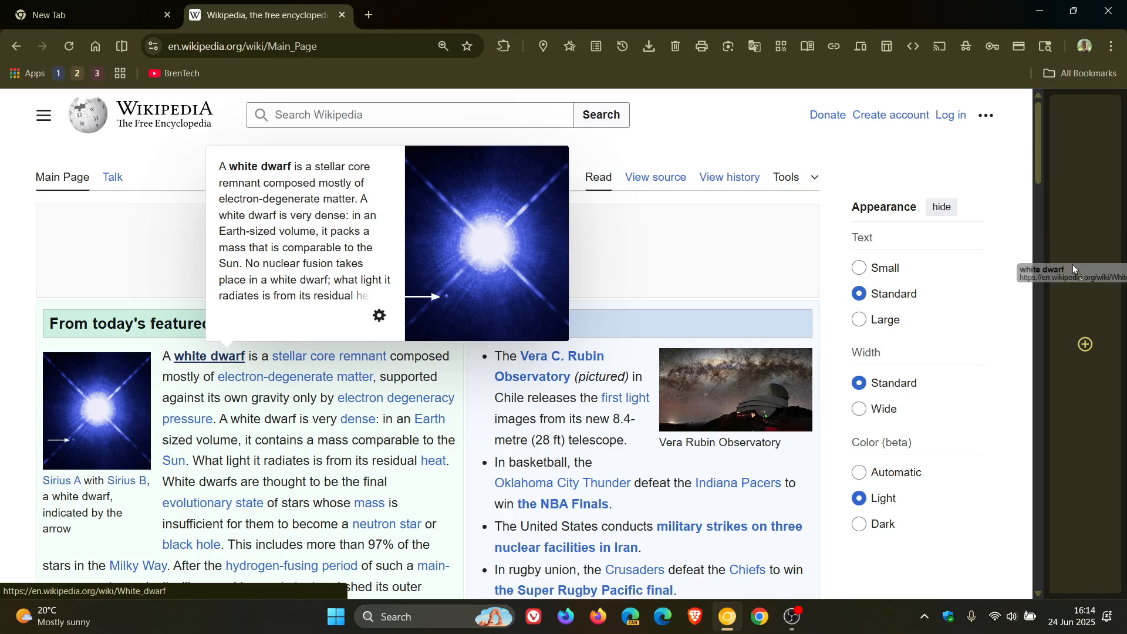
{"action": "mouse_move", "coordinate": [1084, 265]}
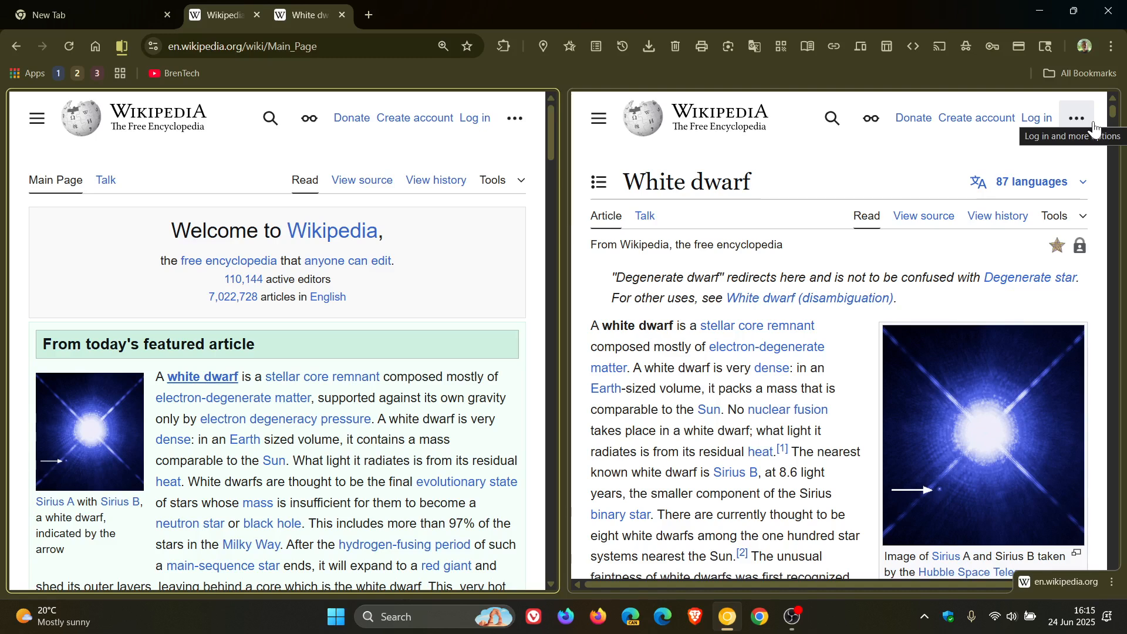
{"action": "mouse_move", "coordinate": [341, 14]}
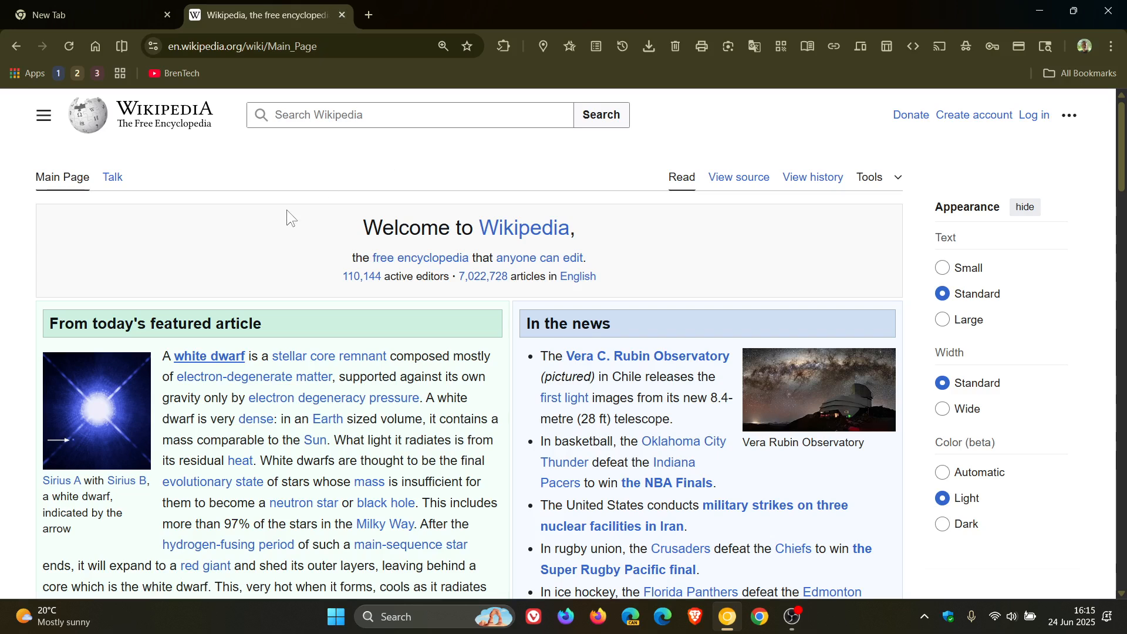
{"action": "left_click", "coordinate": [83, 15]}
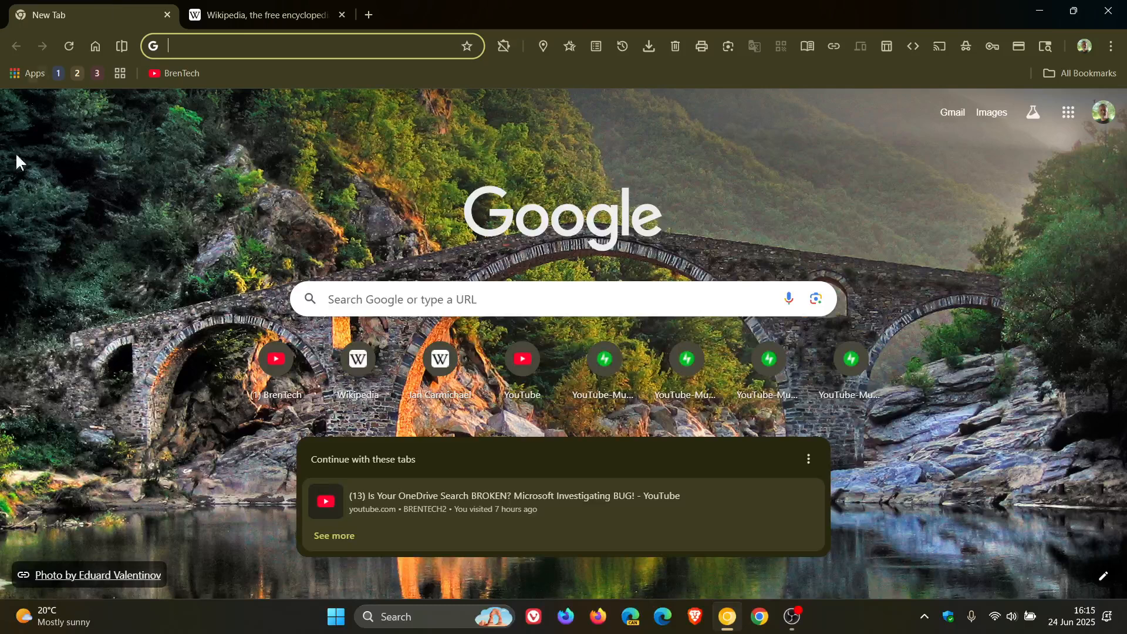
- Load the BrenTech YouTube channel from the bookmark and pick a banner context-menu option
{"action": "left_click", "coordinate": [180, 73]}
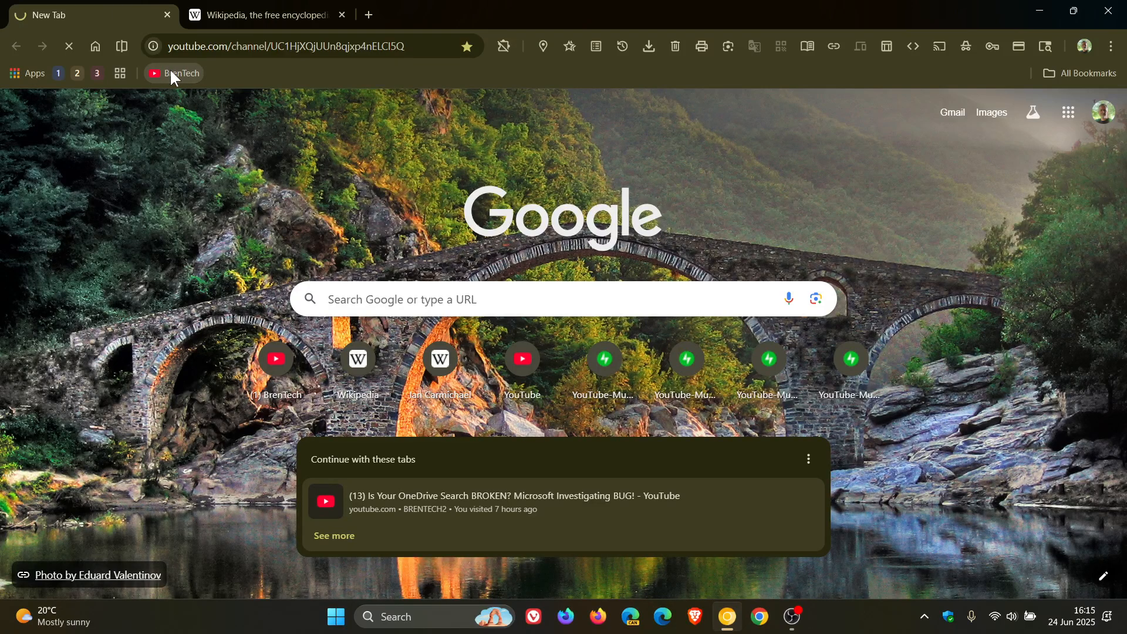
{"action": "left_click", "coordinate": [174, 73]}
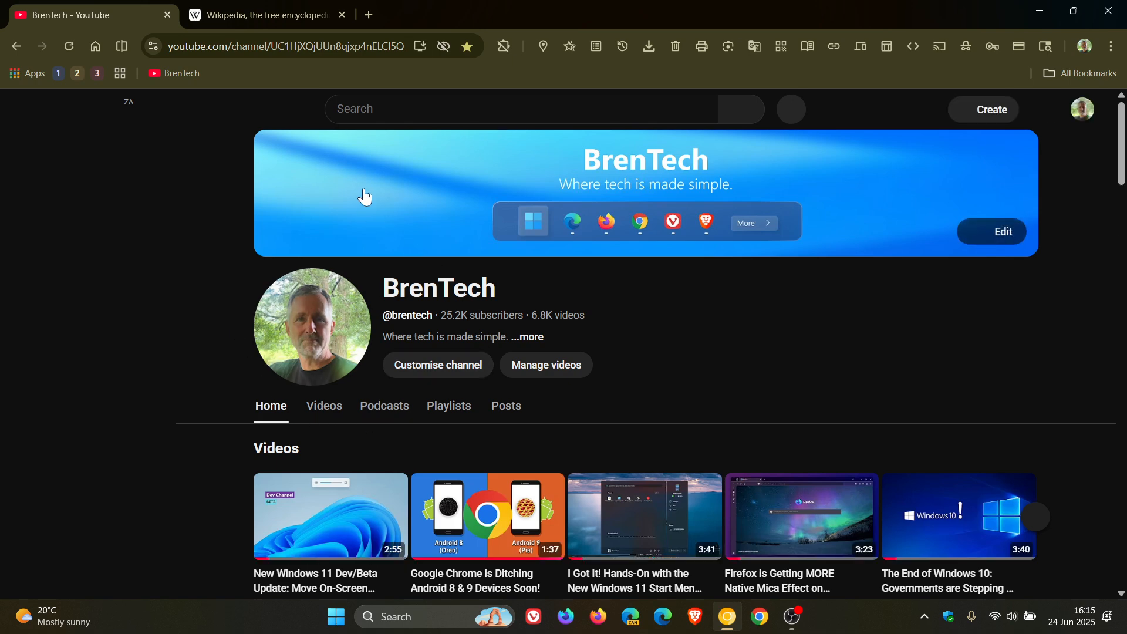
{"action": "right_click", "coordinate": [366, 195]}
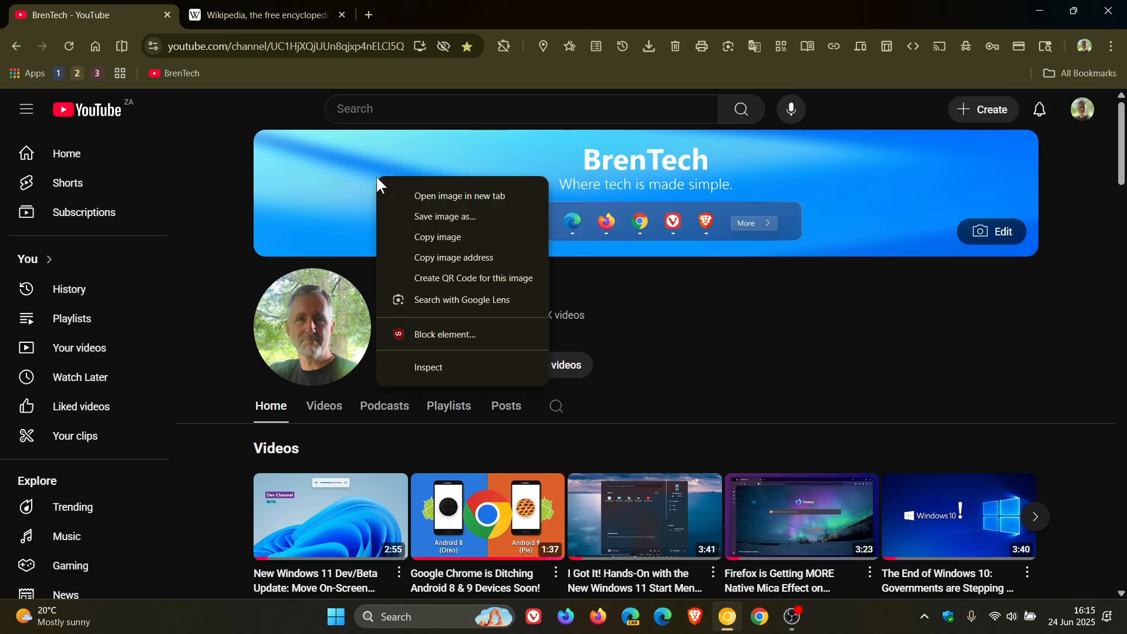
{"action": "mouse_move", "coordinate": [461, 242]}
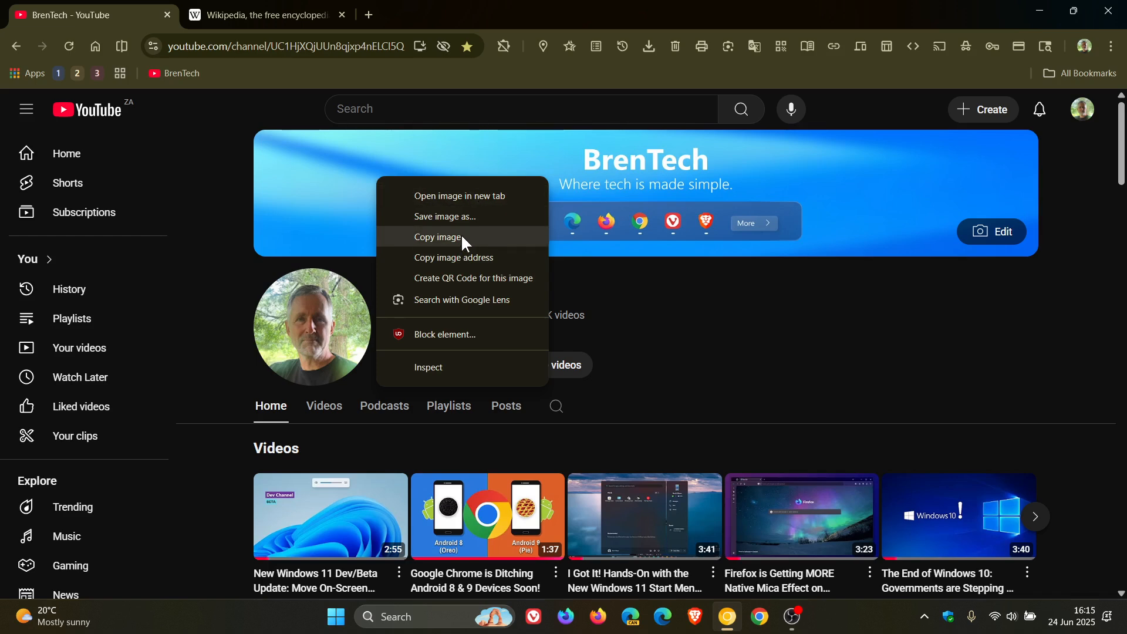
{"action": "left_click", "coordinate": [438, 236]}
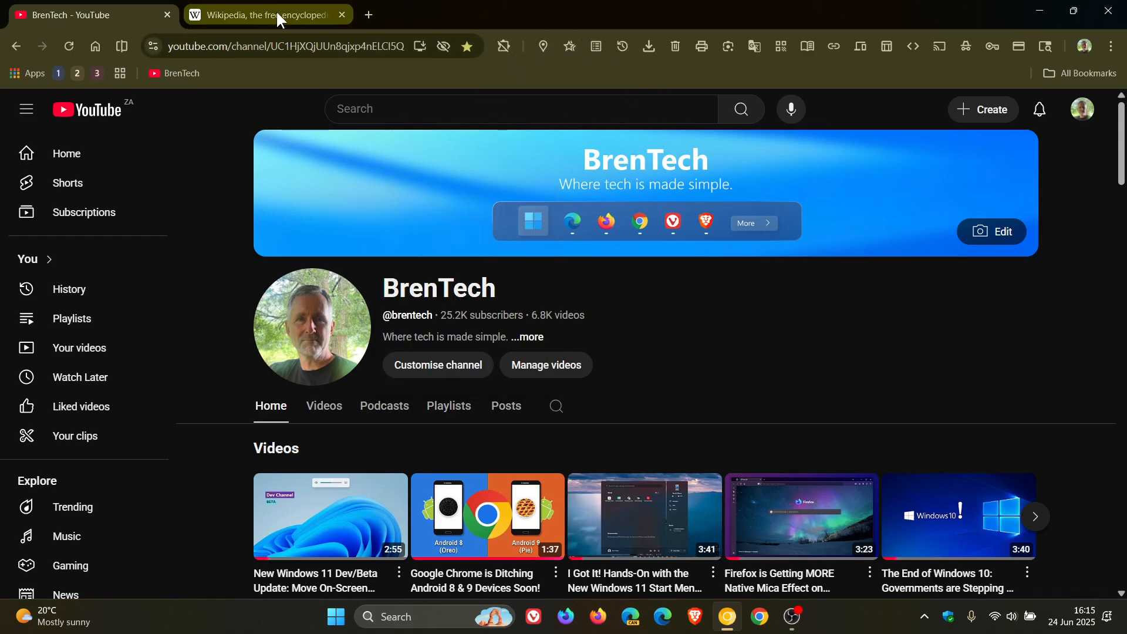
- Drag the White dwarf link to the window edge so it opens beside the Main Page
{"action": "left_click", "coordinate": [267, 14]}
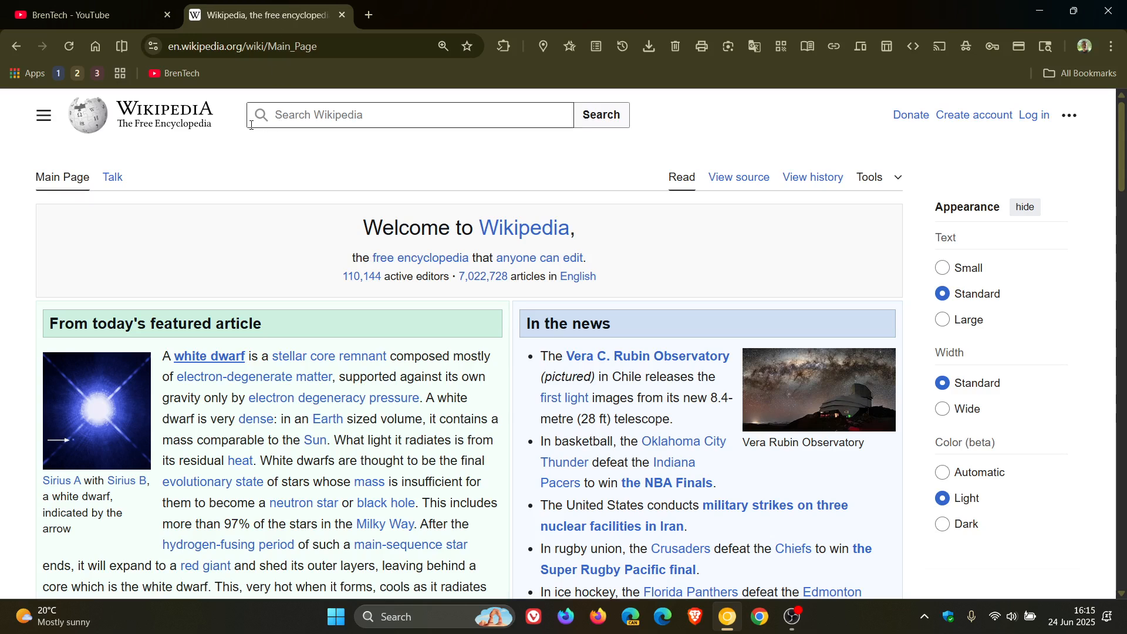
{"action": "mouse_move", "coordinate": [209, 358]}
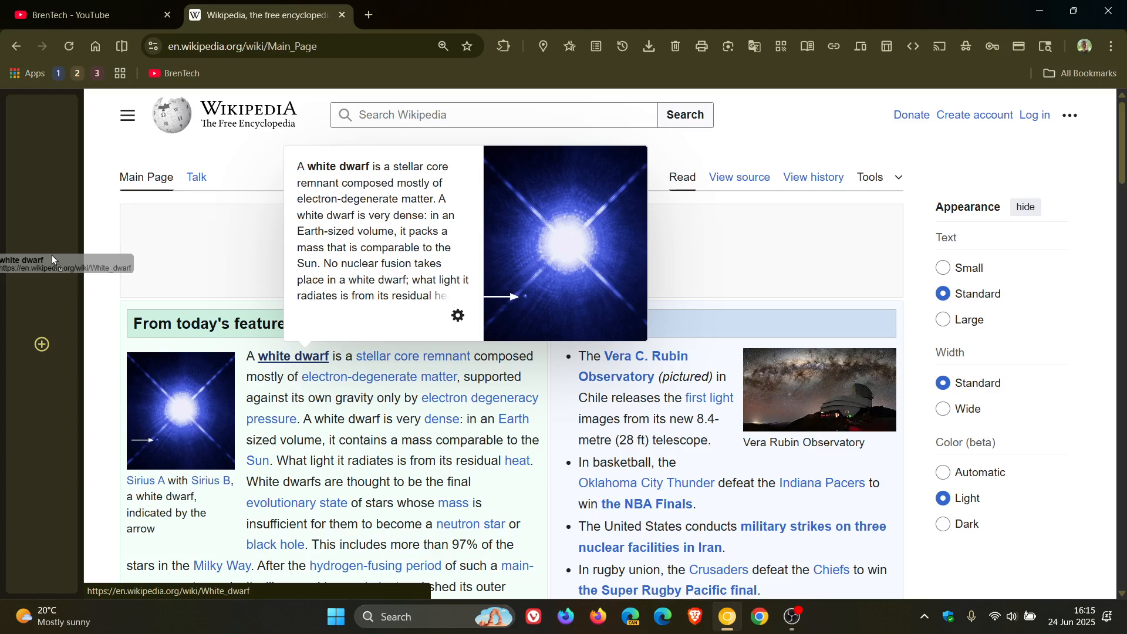
{"action": "left_click", "coordinate": [292, 356]}
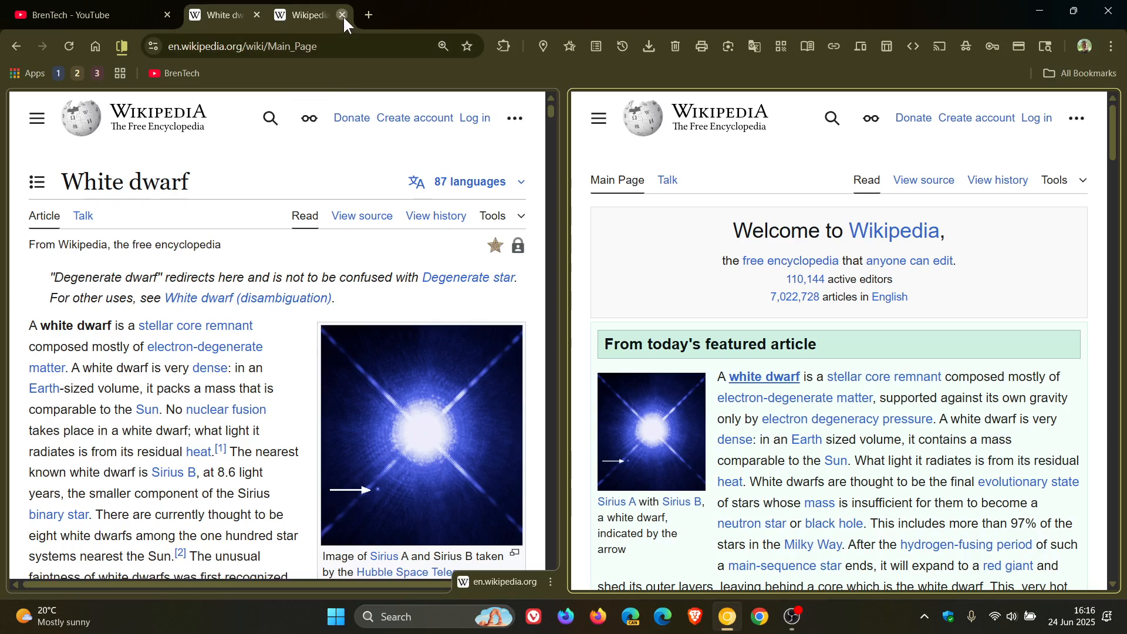
- Close the Wikipedia Main Page tab and widen the YouTube pane by dragging the divider
{"action": "left_click", "coordinate": [341, 14]}
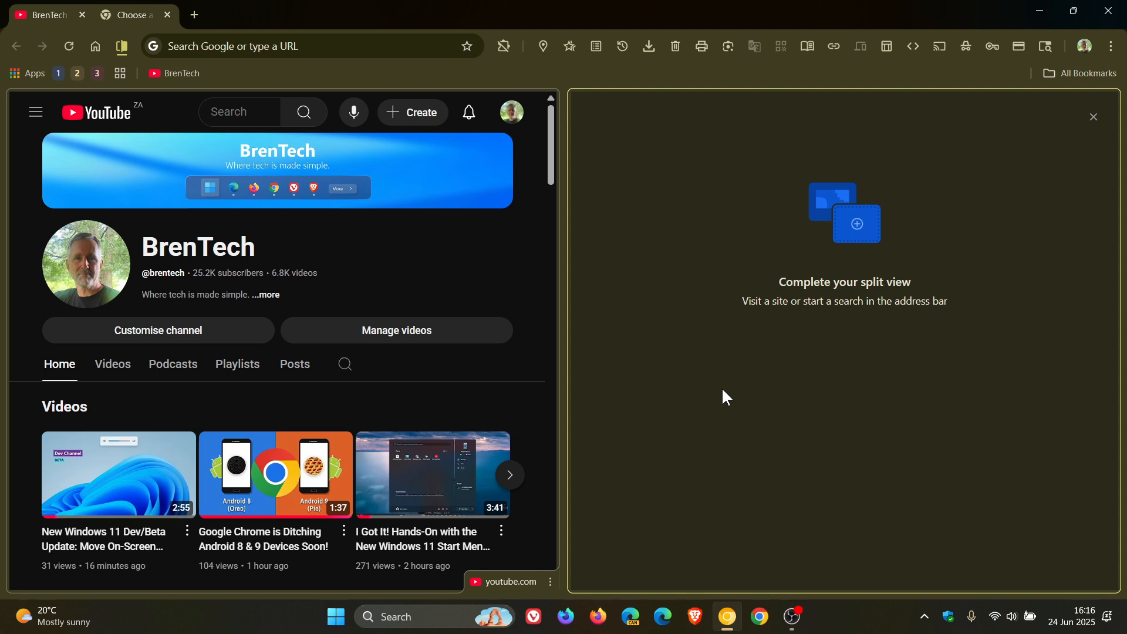
{"action": "mouse_move", "coordinate": [717, 403]}
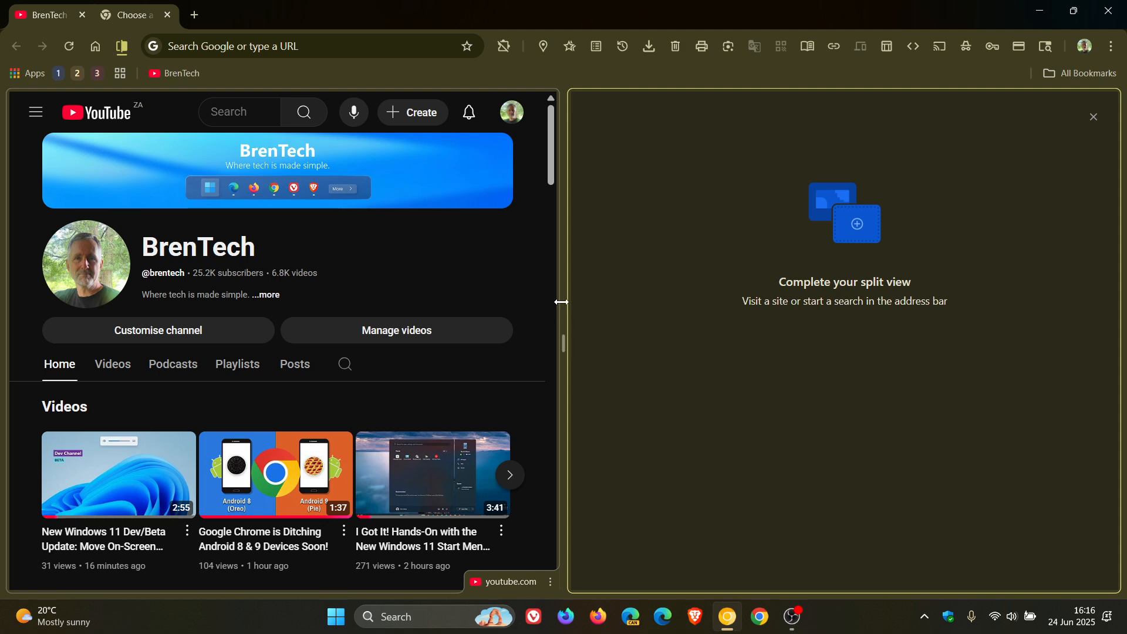
{"action": "left_click_drag", "start_coordinate": [563, 302], "coordinate": [712, 315]}
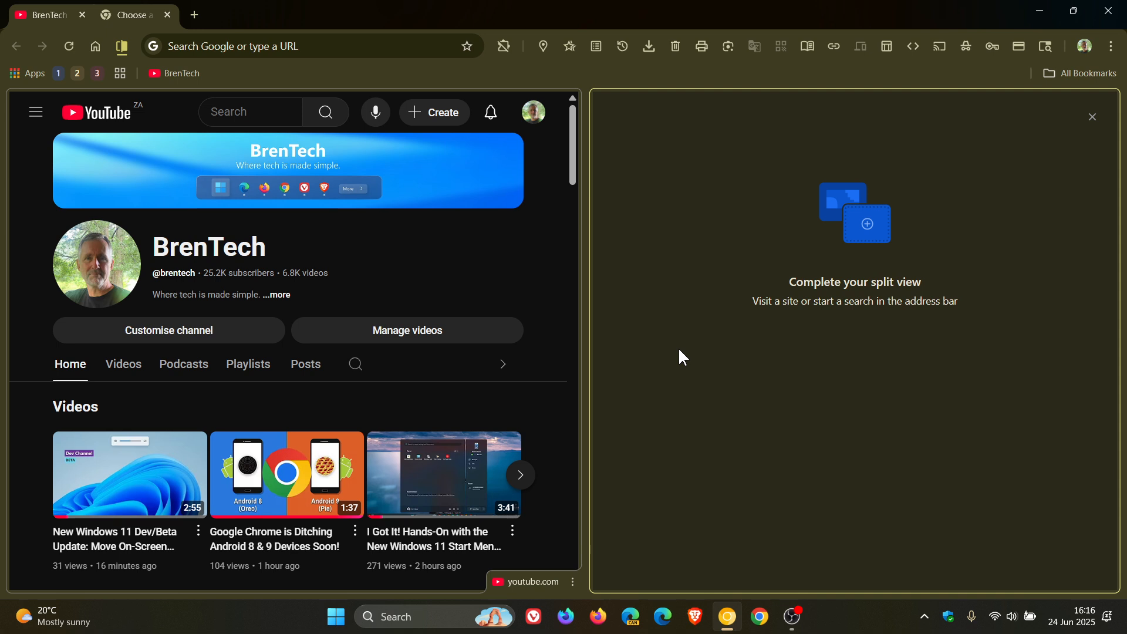
{"action": "mouse_move", "coordinate": [668, 350]}
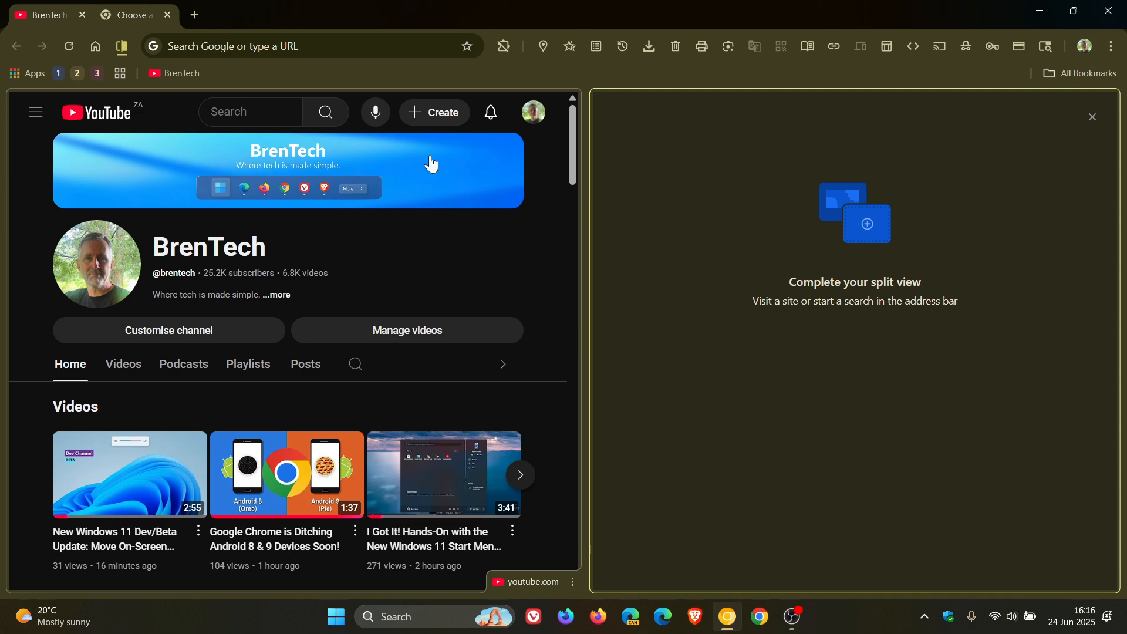
- Close the empty right view from the split view menu, leaving YouTube full-window
{"action": "left_click", "coordinate": [121, 46]}
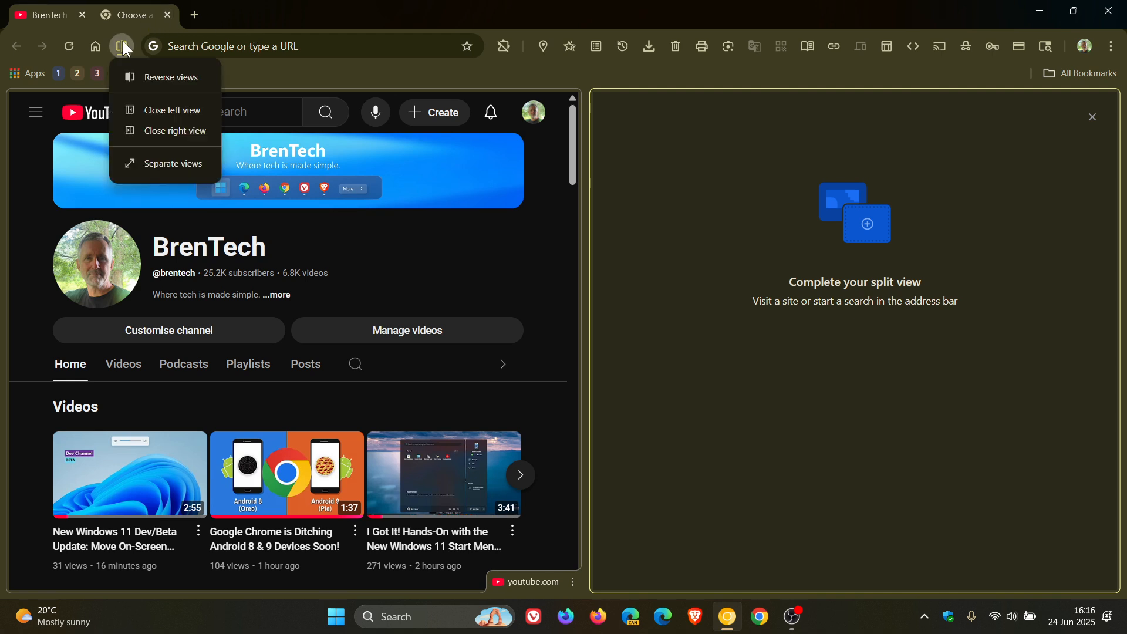
{"action": "left_click", "coordinate": [172, 132]}
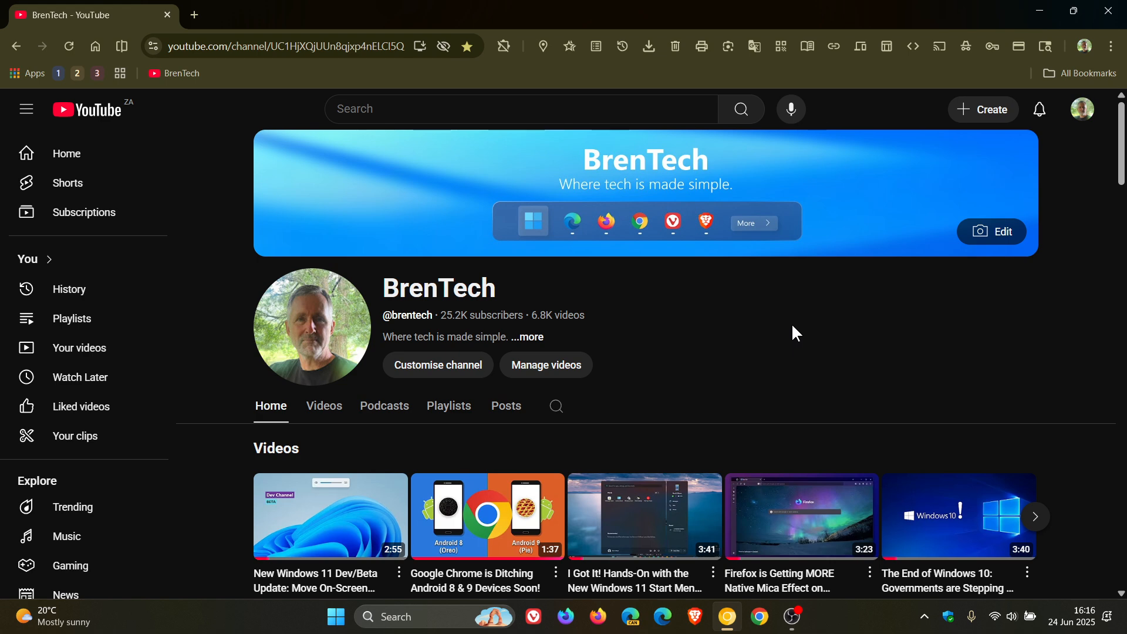
{"action": "mouse_move", "coordinate": [780, 322]}
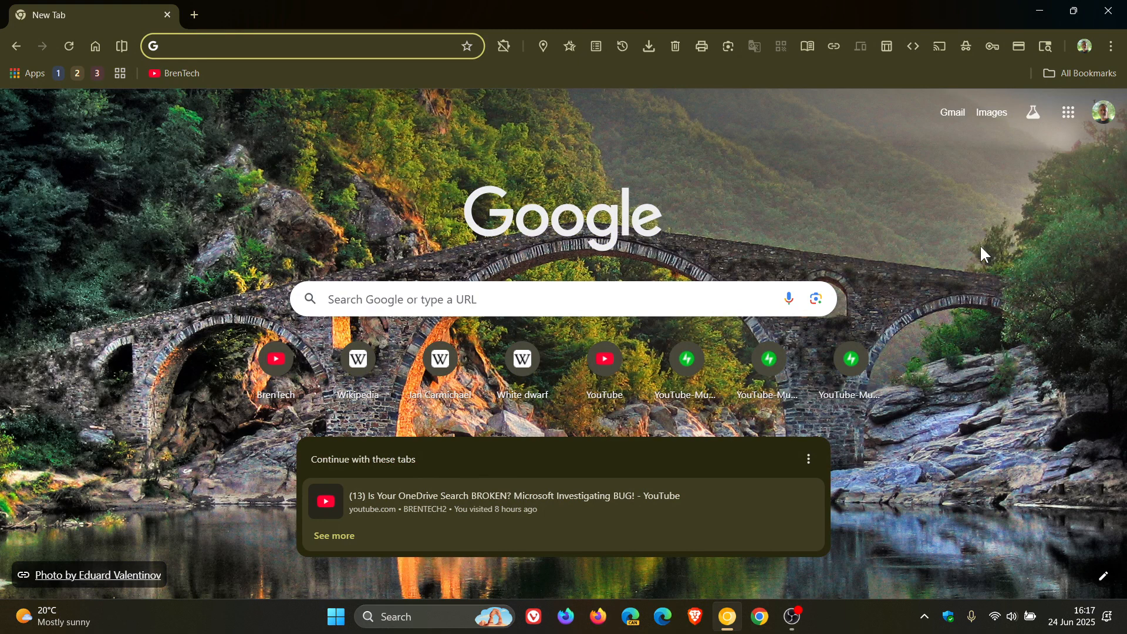
{"action": "mouse_move", "coordinate": [885, 281]}
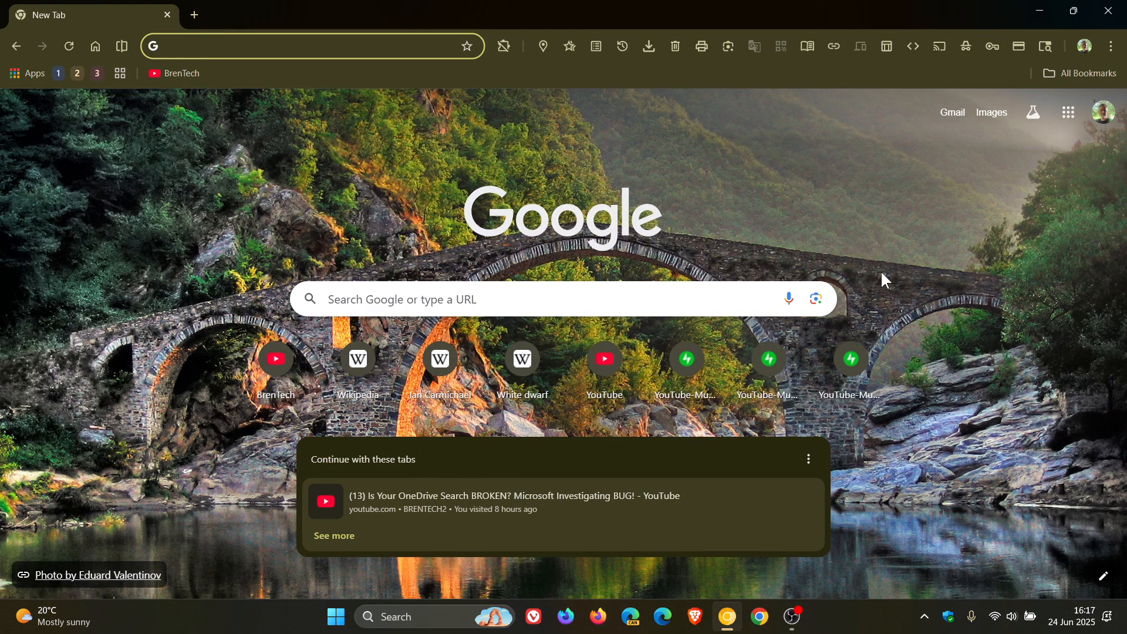